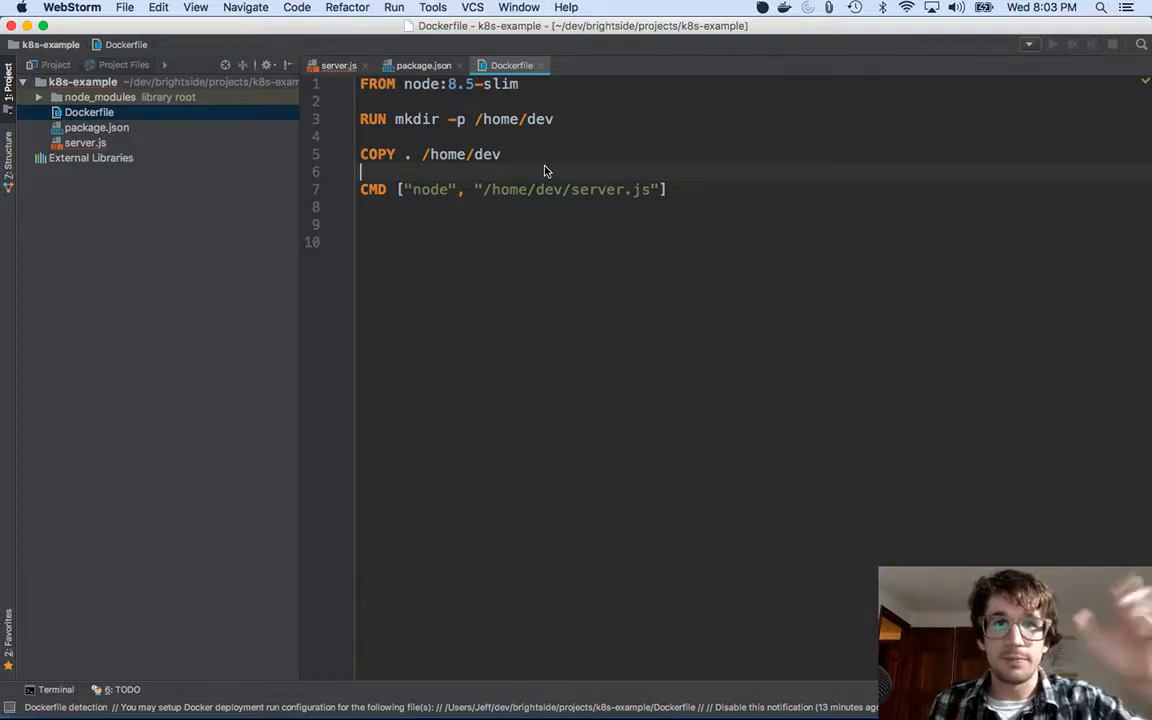
pyautogui.moveTo(680, 290)
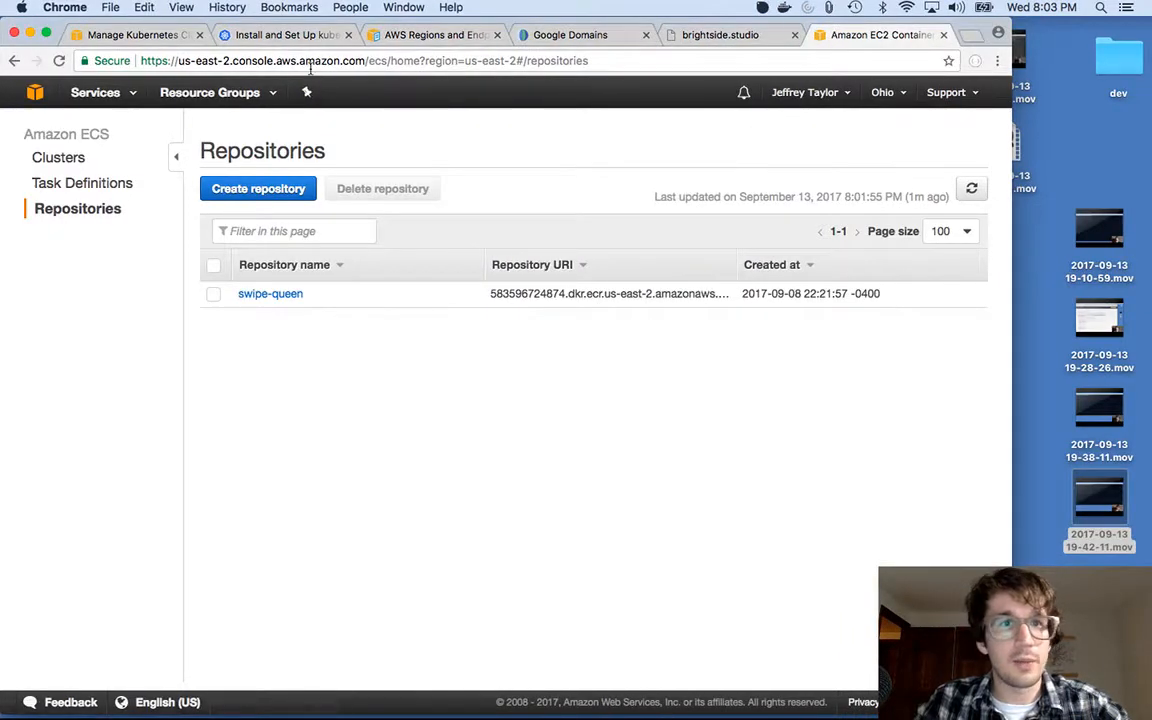
pyautogui.click(94, 92)
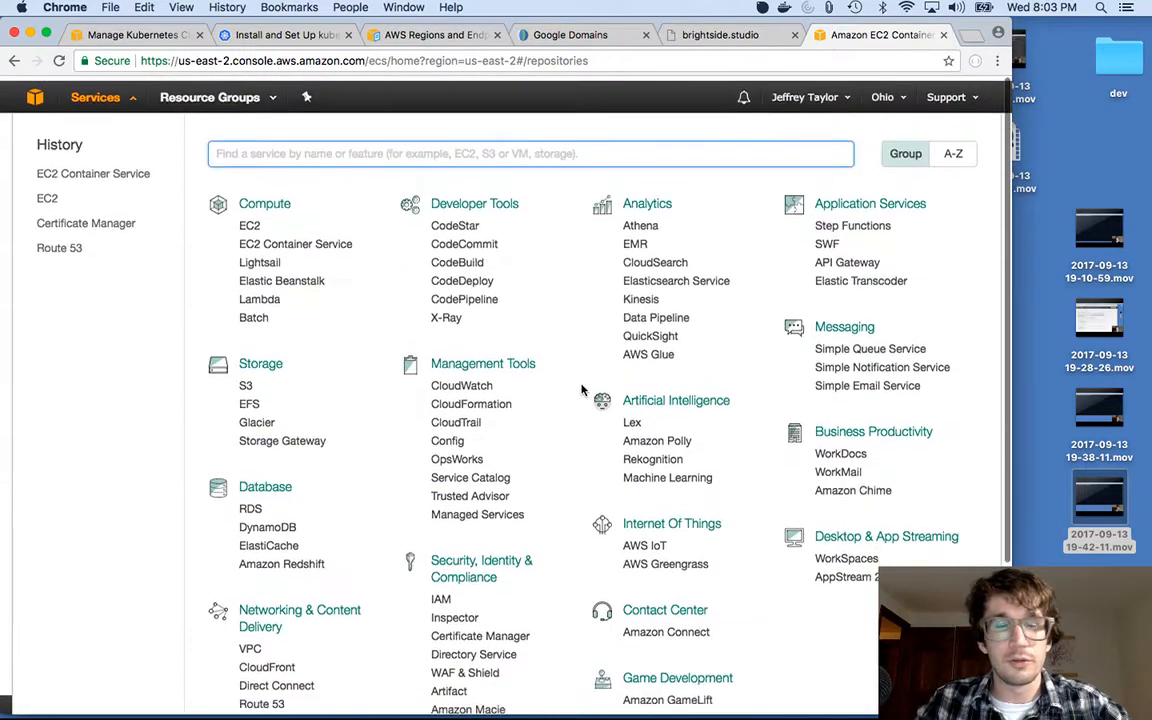
pyautogui.write('container')
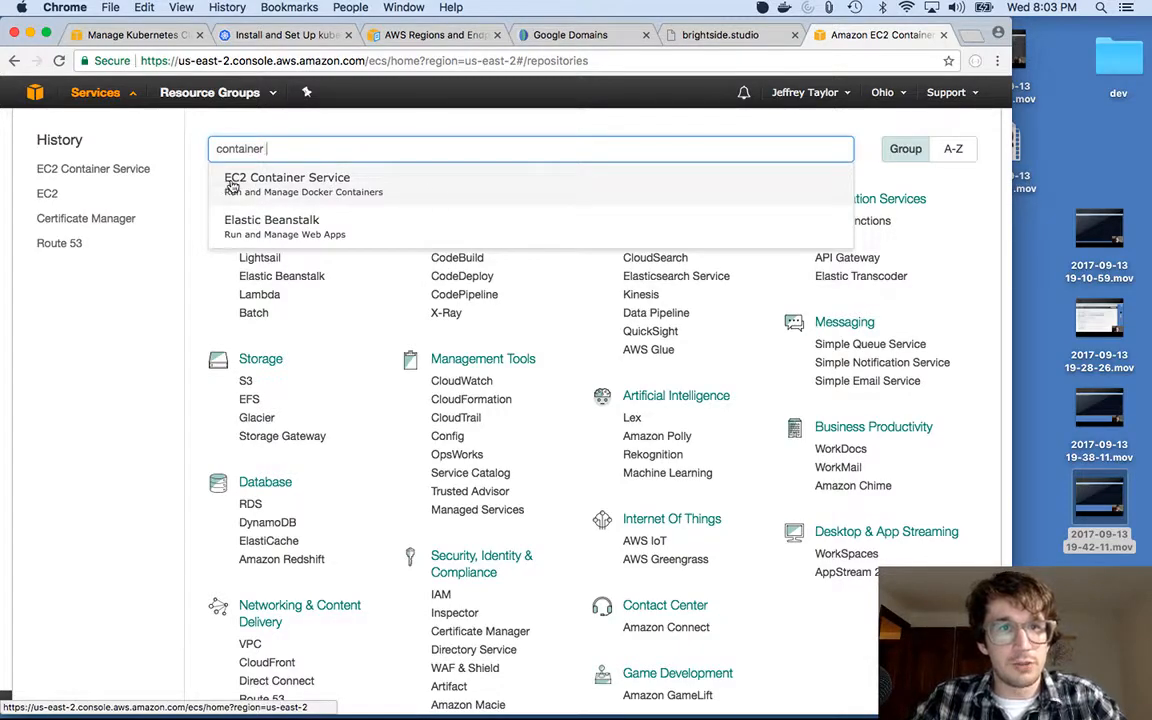
pyautogui.moveTo(322, 198)
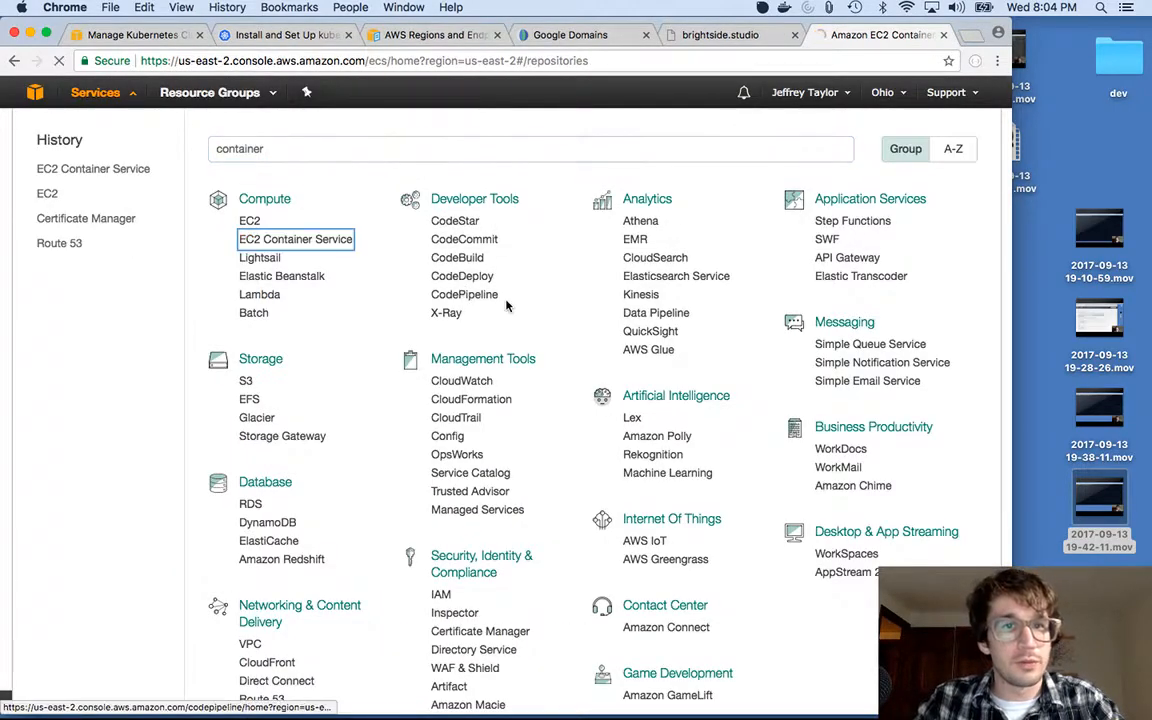
pyautogui.click(295, 239)
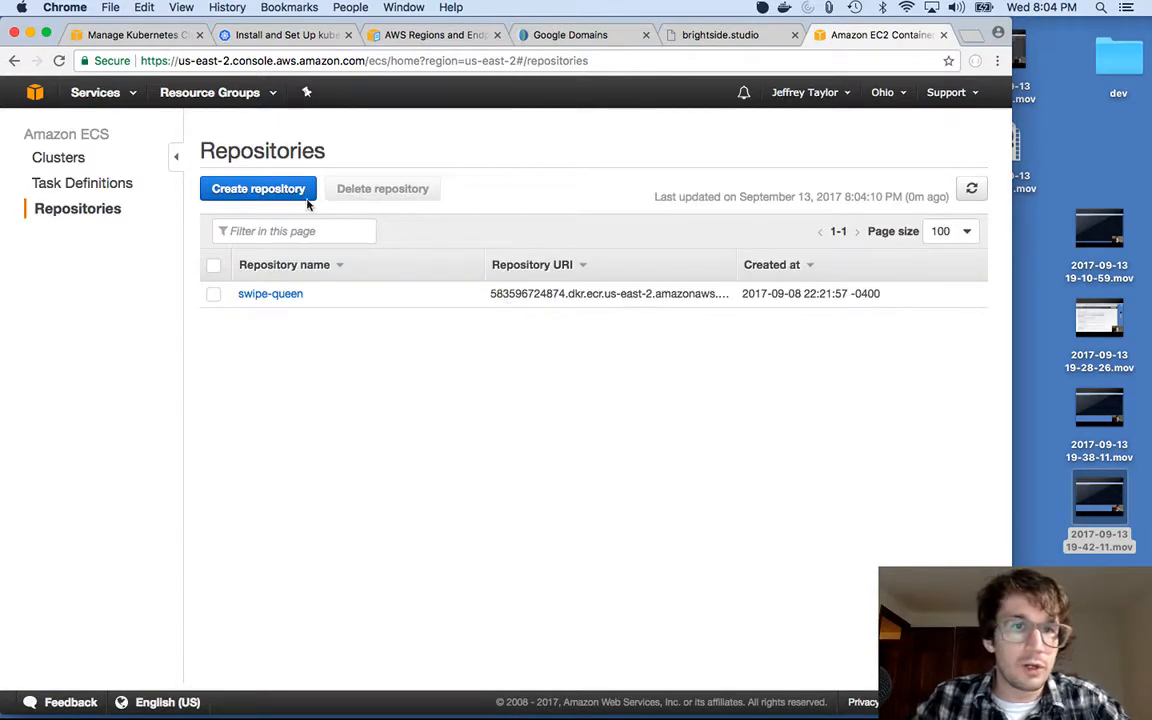
# Create an ECR repository named brightsidestudio and continue to its push instructions.
pyautogui.click(258, 188)
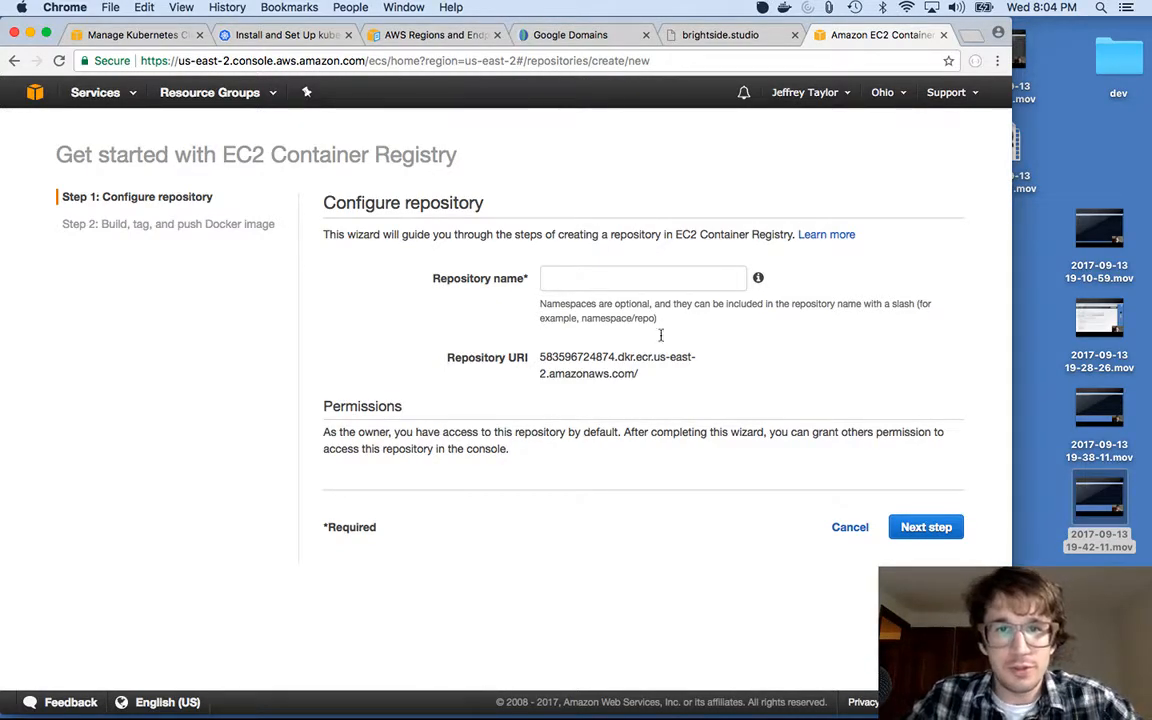
pyautogui.write('brightside')
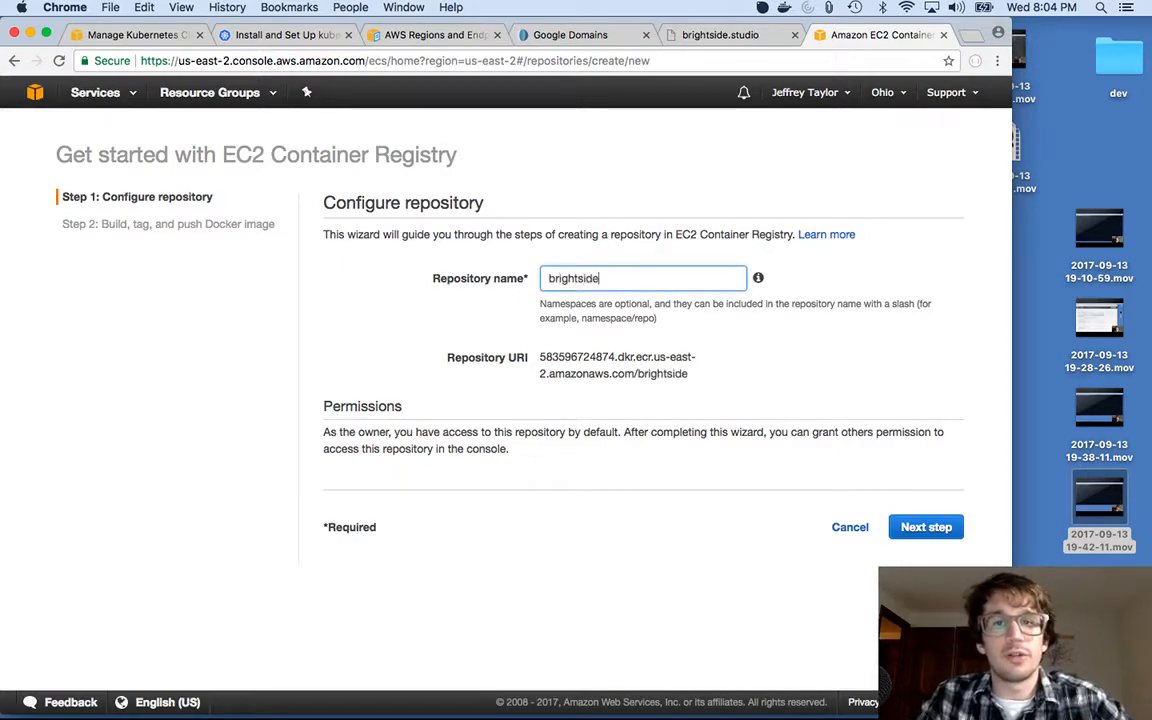
pyautogui.write('studio')
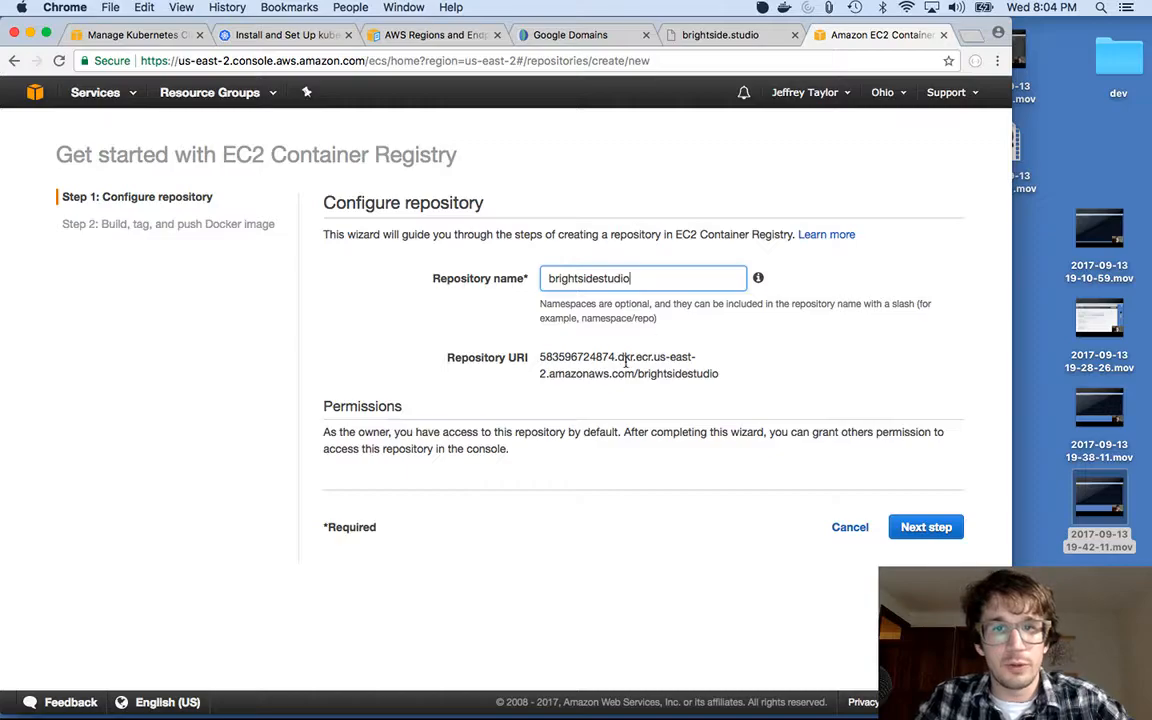
pyautogui.click(925, 527)
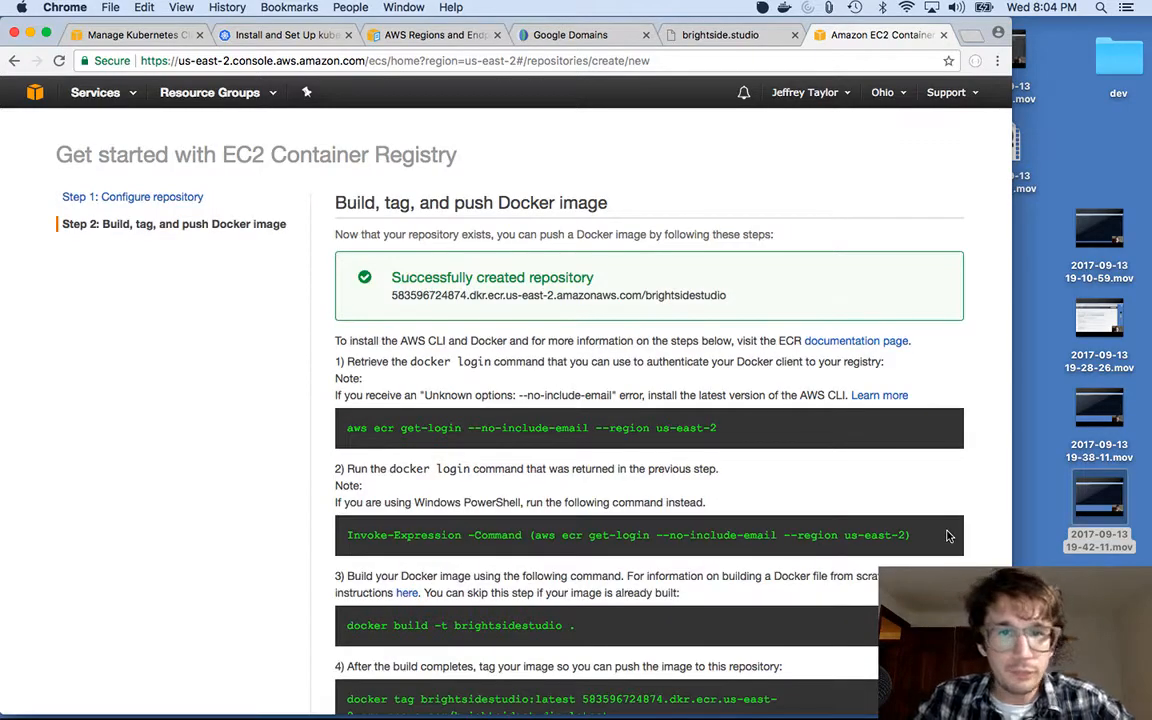
# Scroll through the brightsidestudio build, tag and push instructions.
pyautogui.scroll(-3)
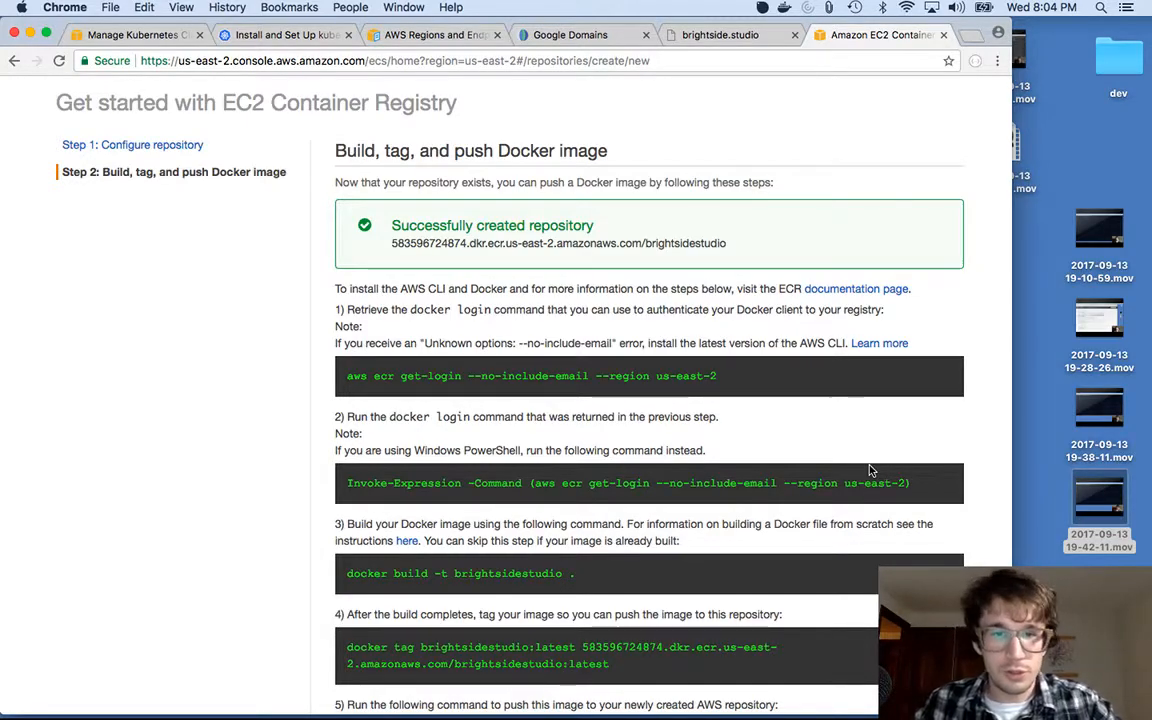
pyautogui.scroll(-3)
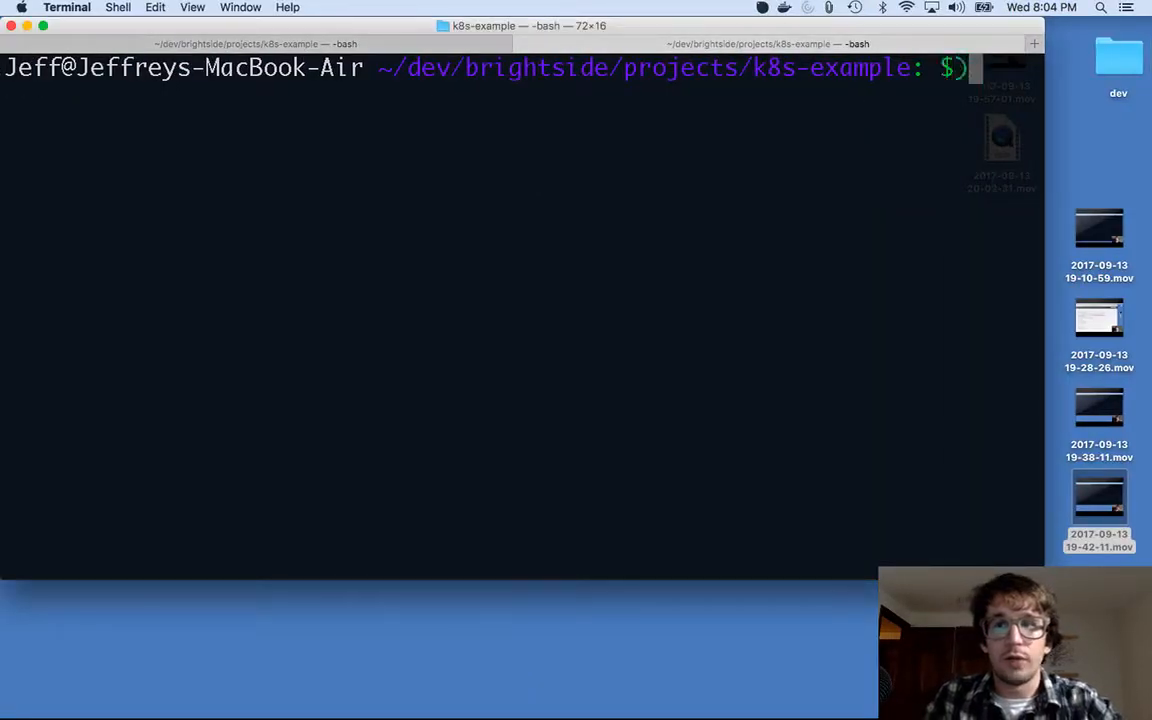
# Log Docker in to the us-east-2 ECR registry and start building the brightsidestudio image.
pyautogui.write('$(aws ecr get-login --no-include-email --region us-east-2)')
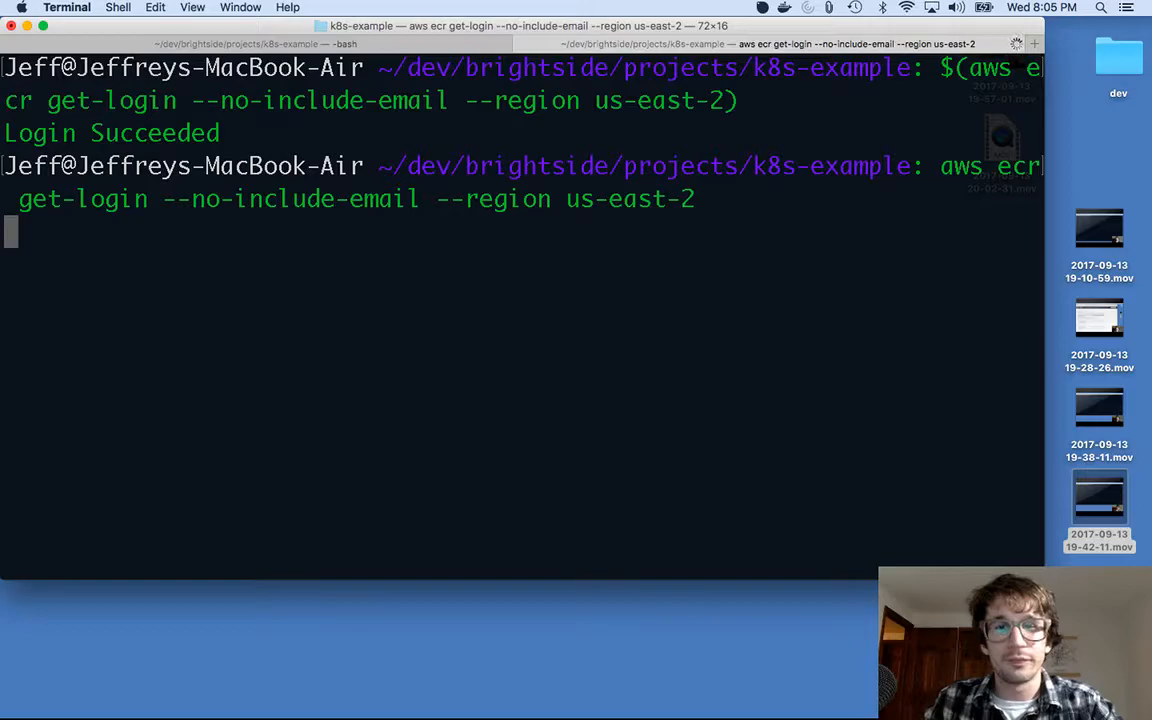
pyautogui.press('Return')
pyautogui.write('docker build -t brightsidestudio .')
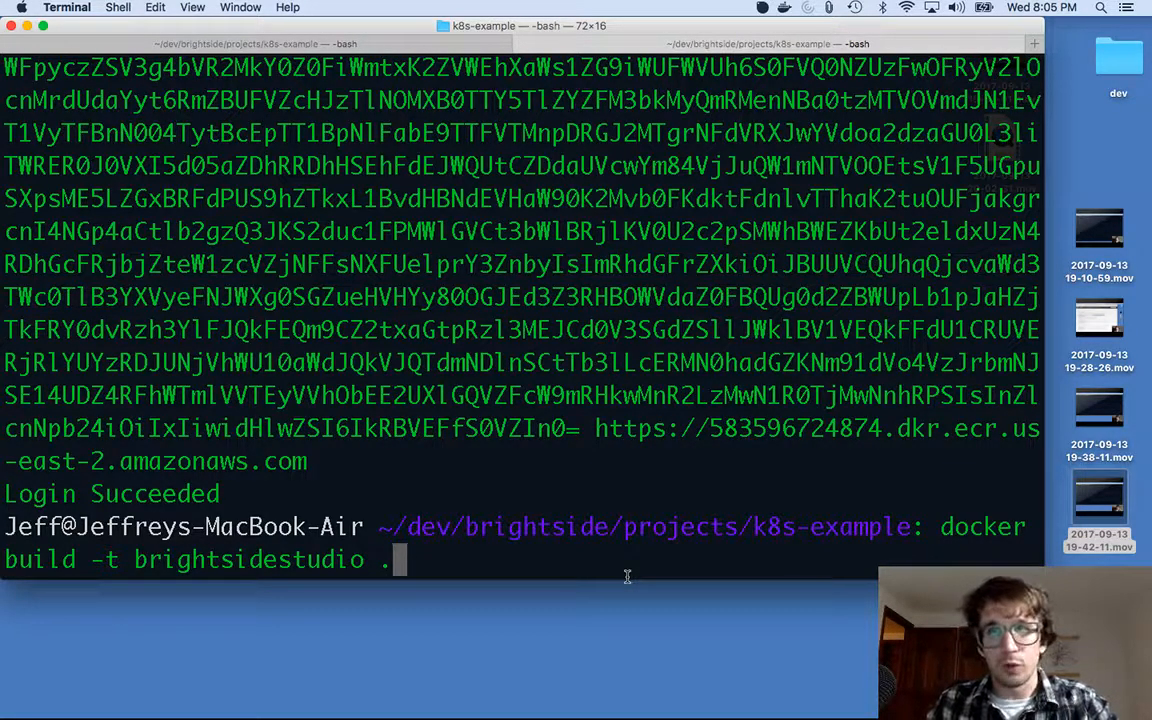
pyautogui.press('Return')
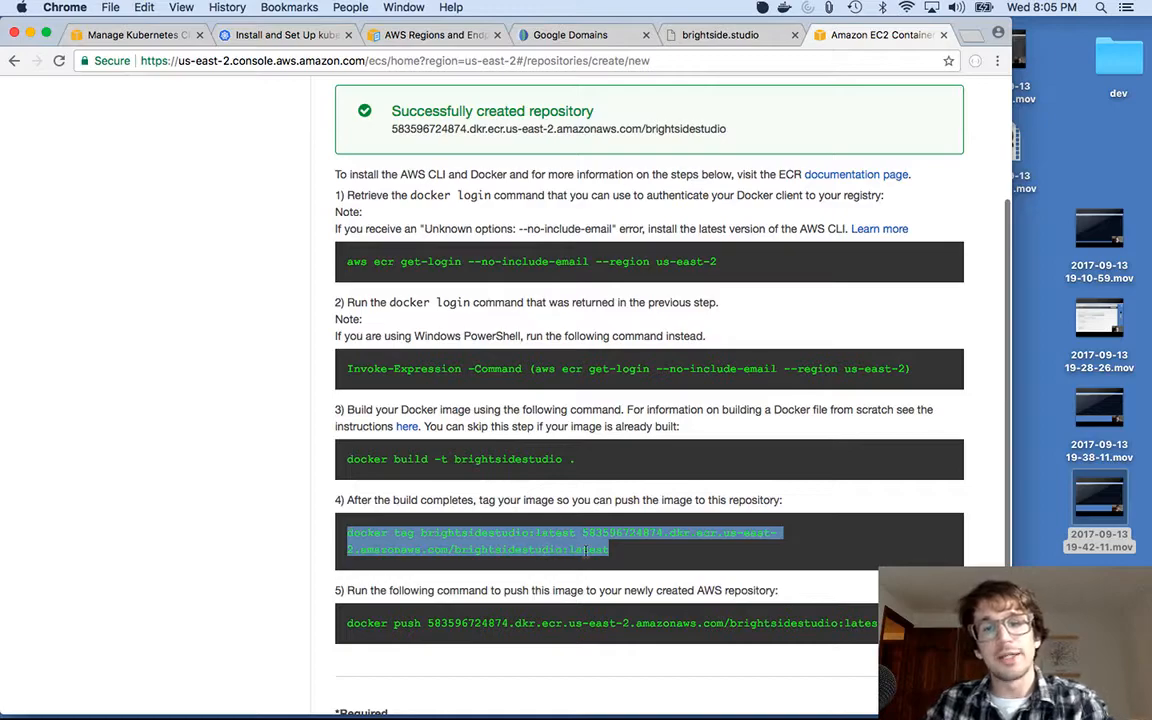
# Scroll the push instructions to find the step 4 docker tag command.
pyautogui.scroll(-3)
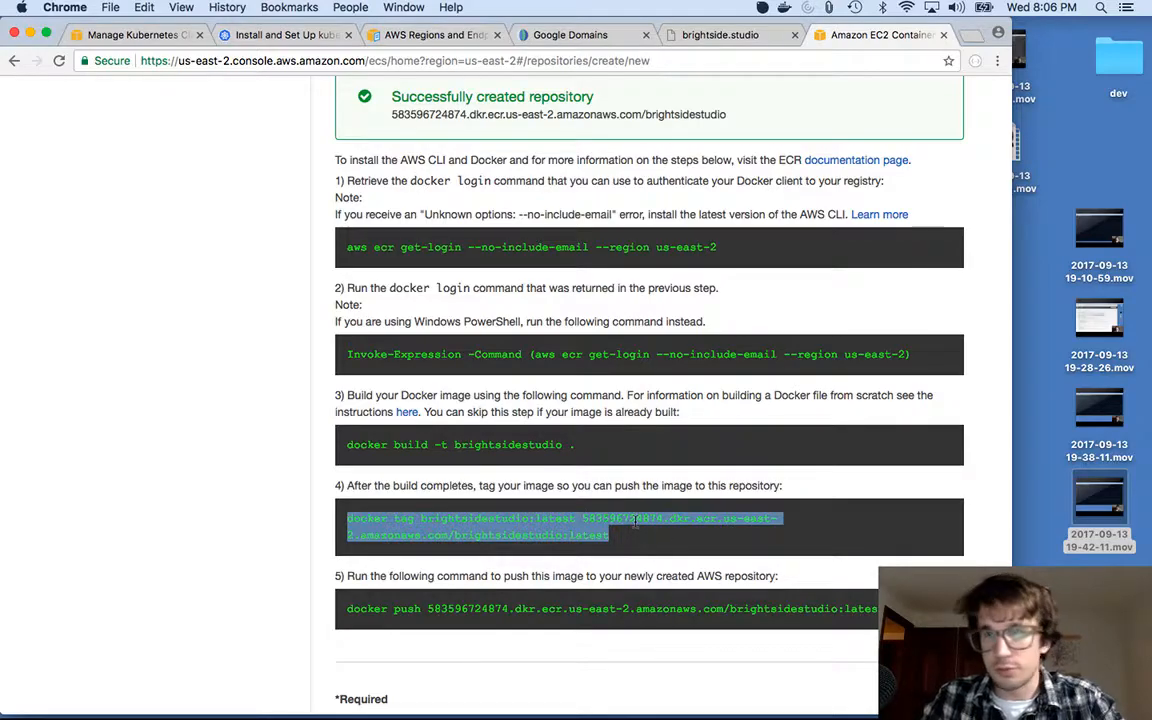
pyautogui.scroll(3)
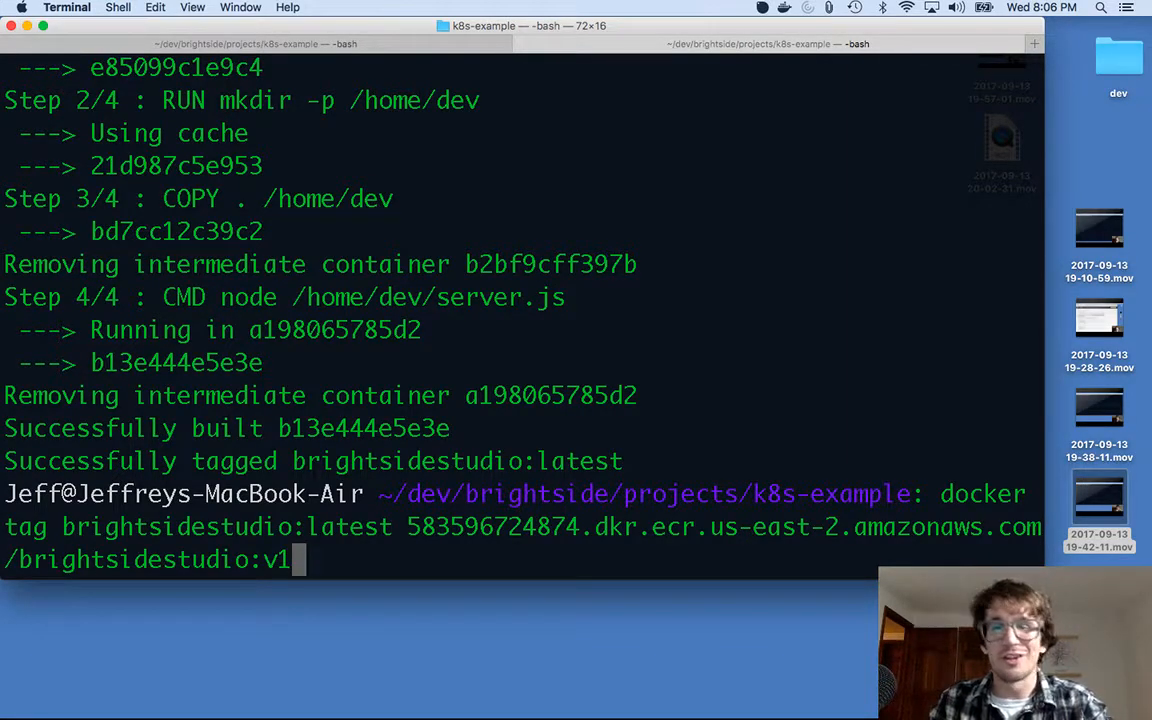
# Tag the built brightsidestudio image as v1 for the ECR repository.
pyautogui.press('Return')
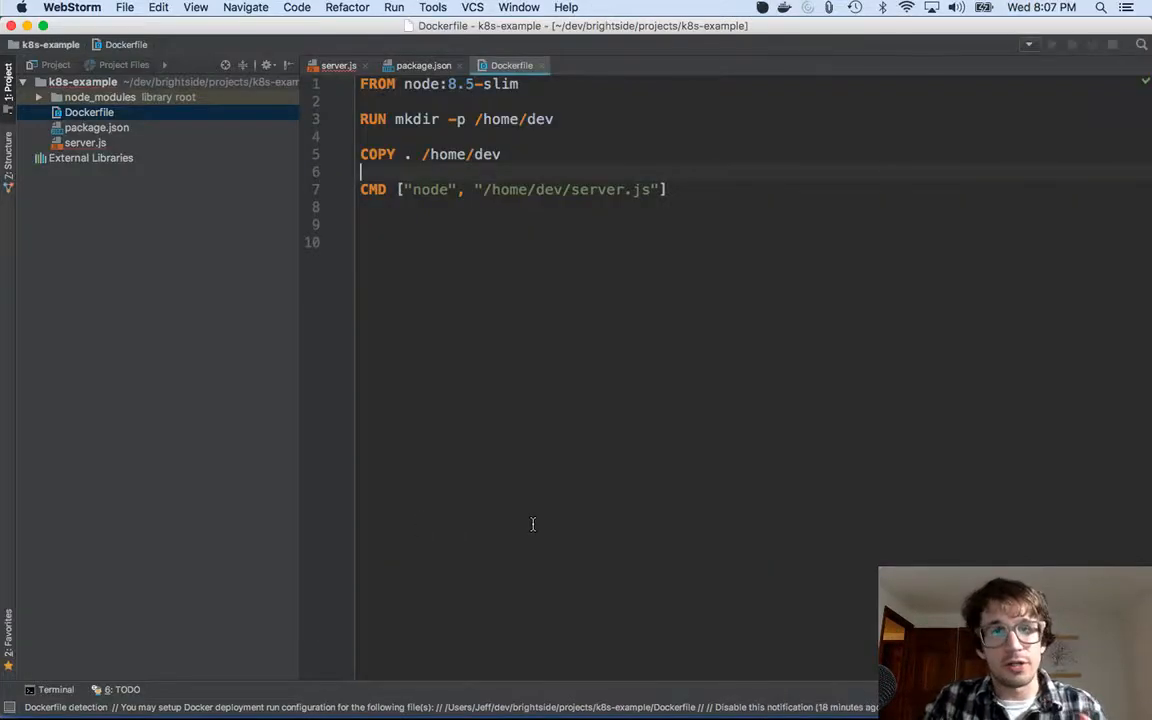
# Add an unfinished COPY line between the existing COPY and CMD in the Dockerfile.
pyautogui.press('cmd+a')
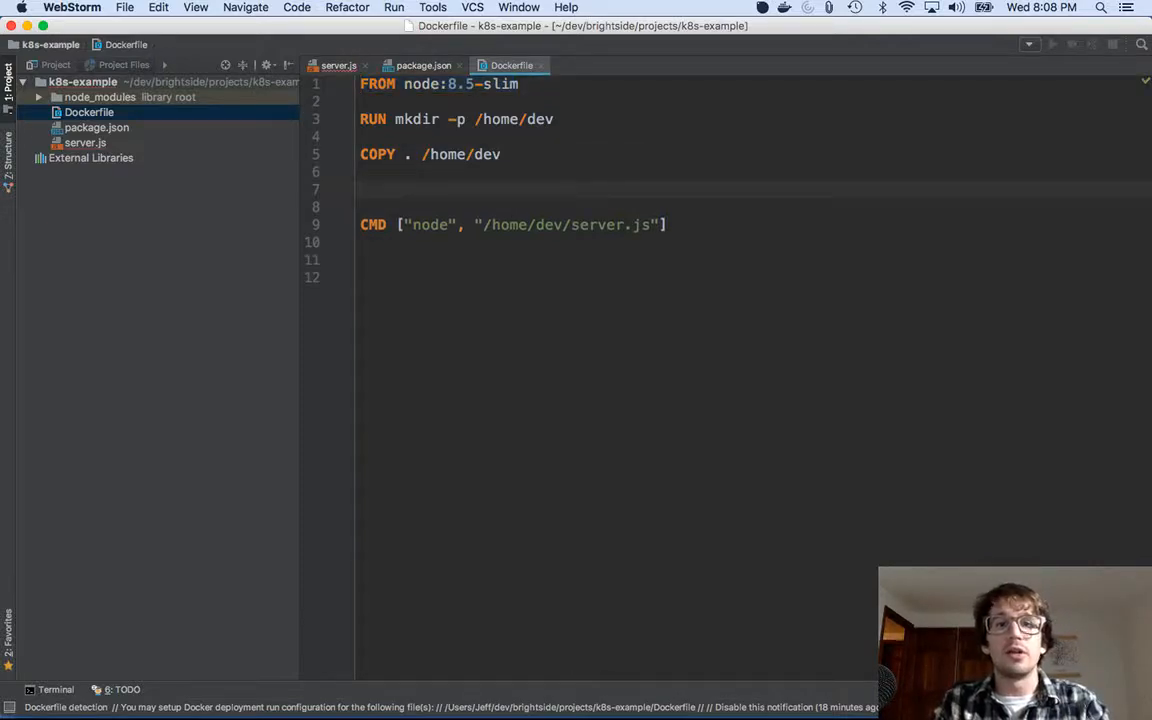
pyautogui.write('COPY')
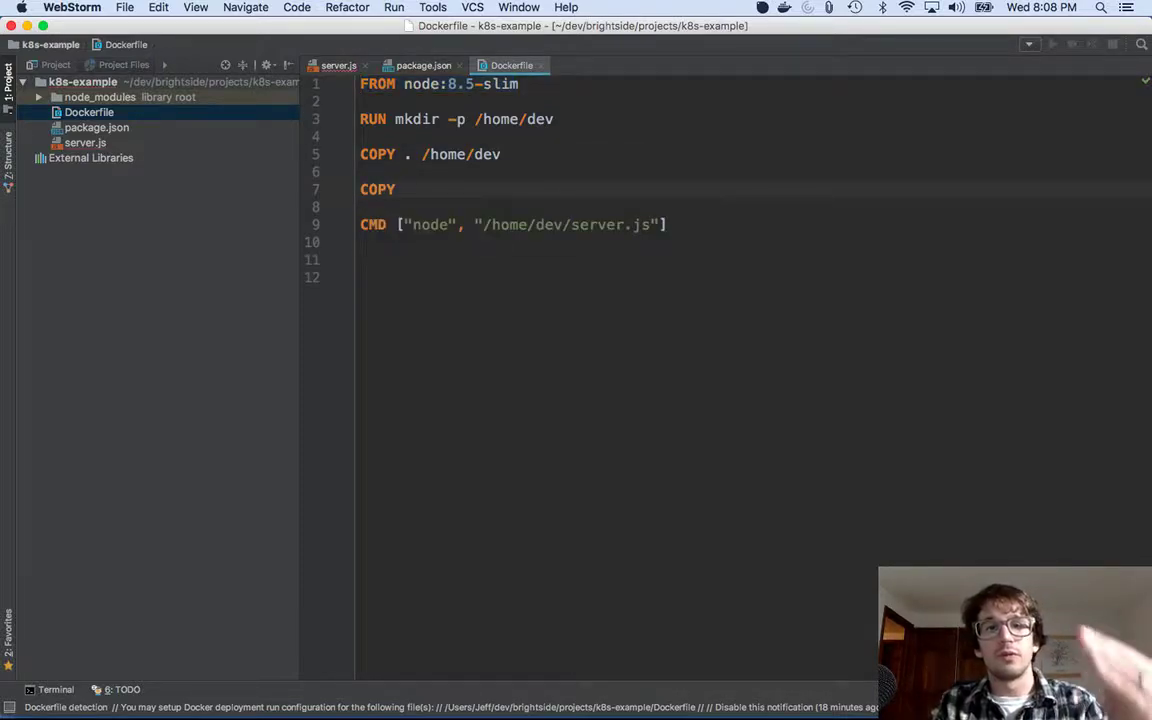
pyautogui.moveTo(360, 83); pyautogui.dragTo(500, 154)
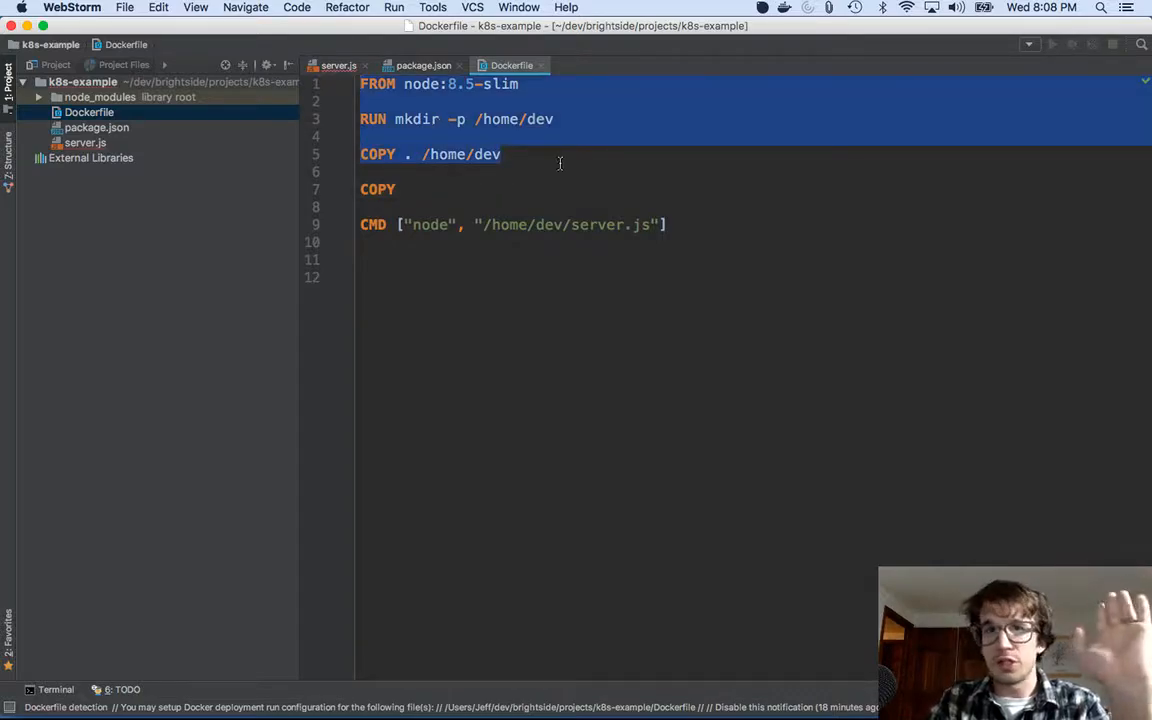
pyautogui.doubleClick(378, 189)
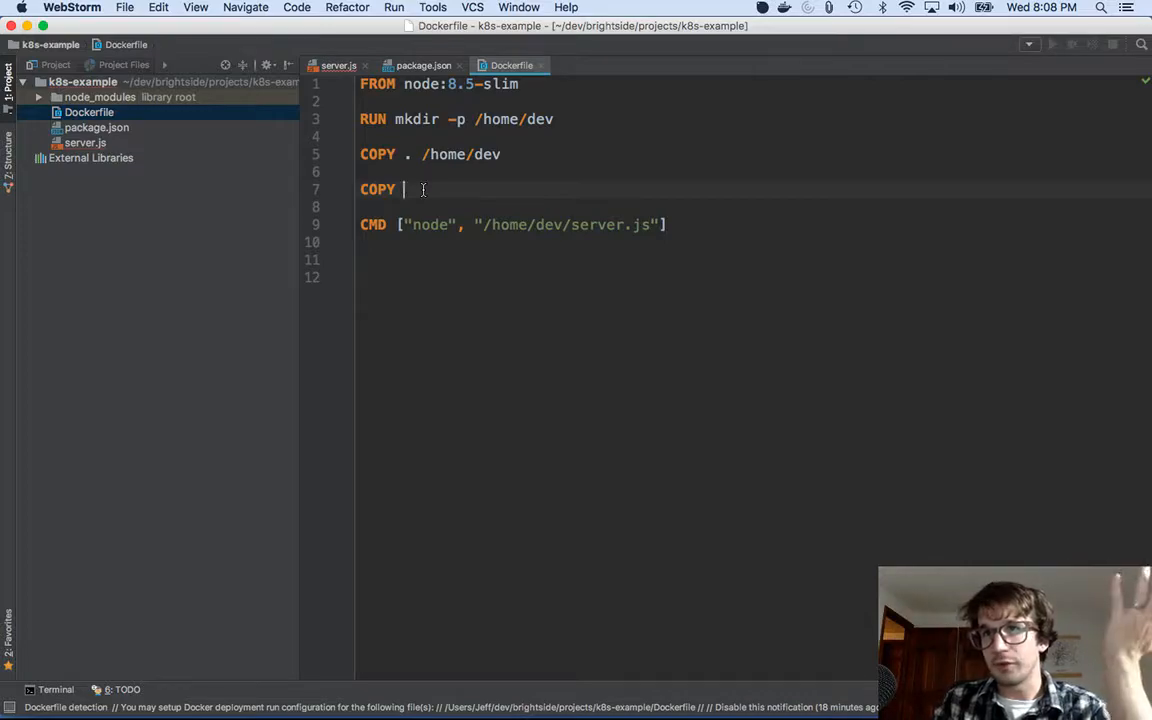
pyautogui.press('Backspace')
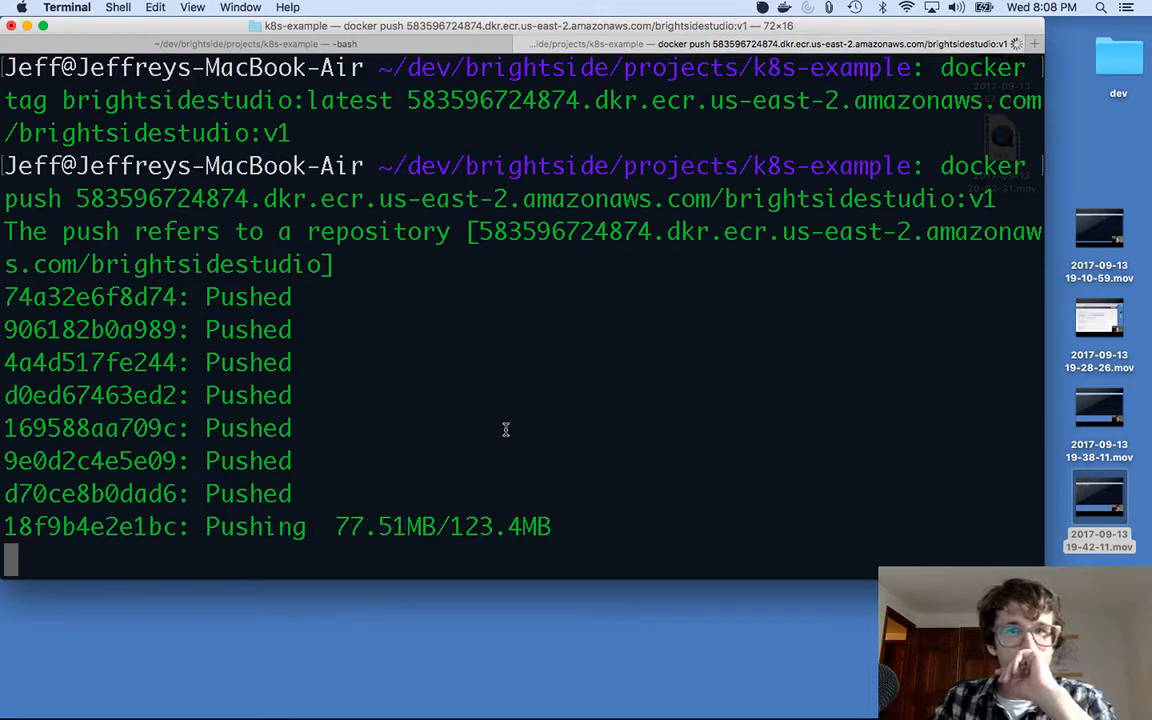
pyautogui.moveTo(439, 414)
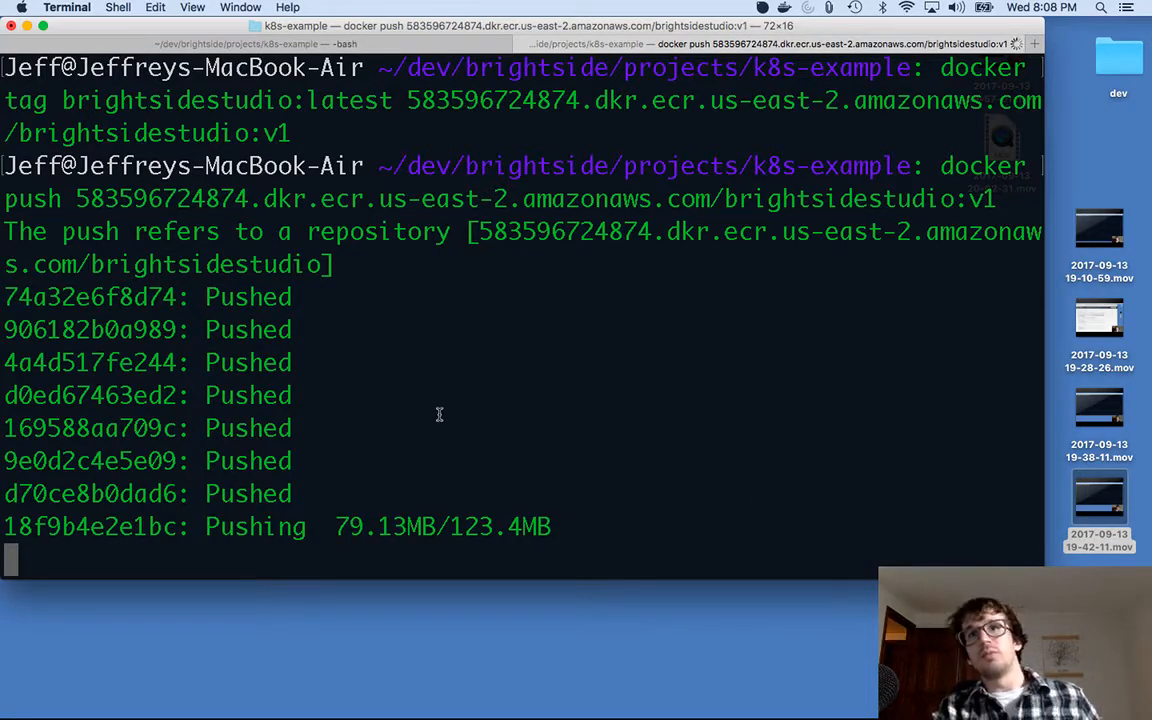